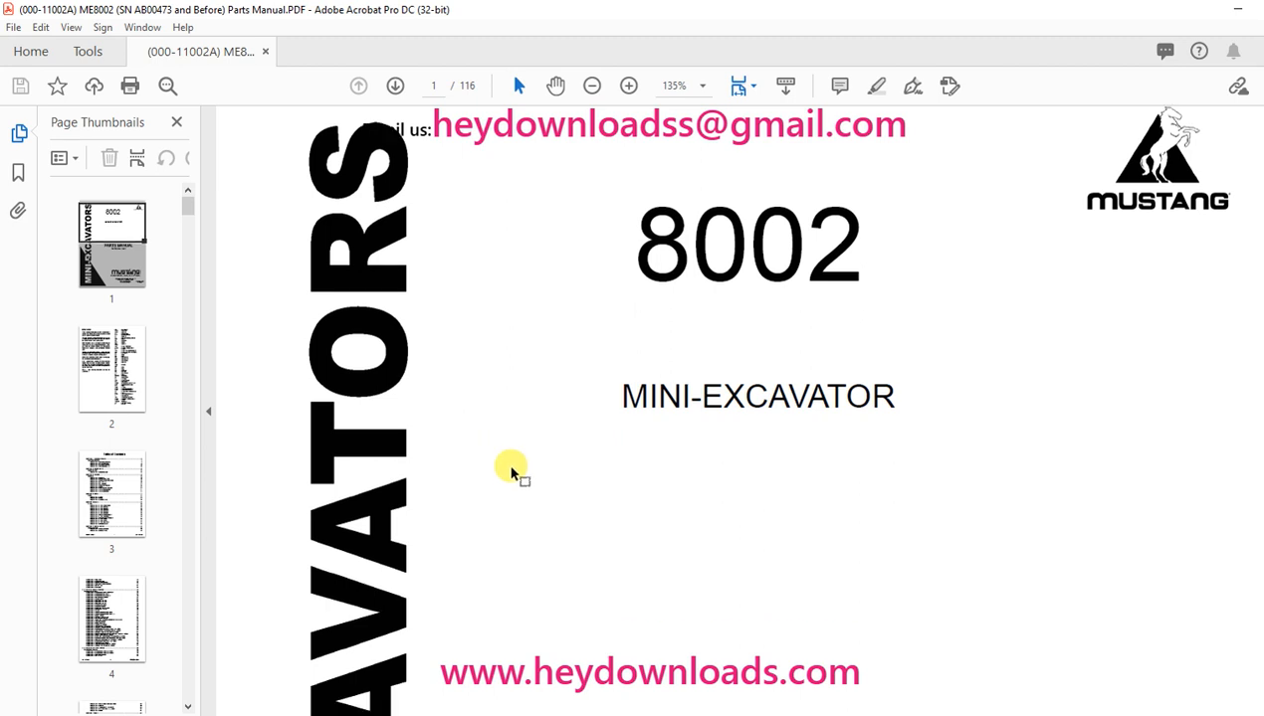
# Scroll down the cover page to the Mustang address and phone numbers.
pyautogui.scroll(-3)
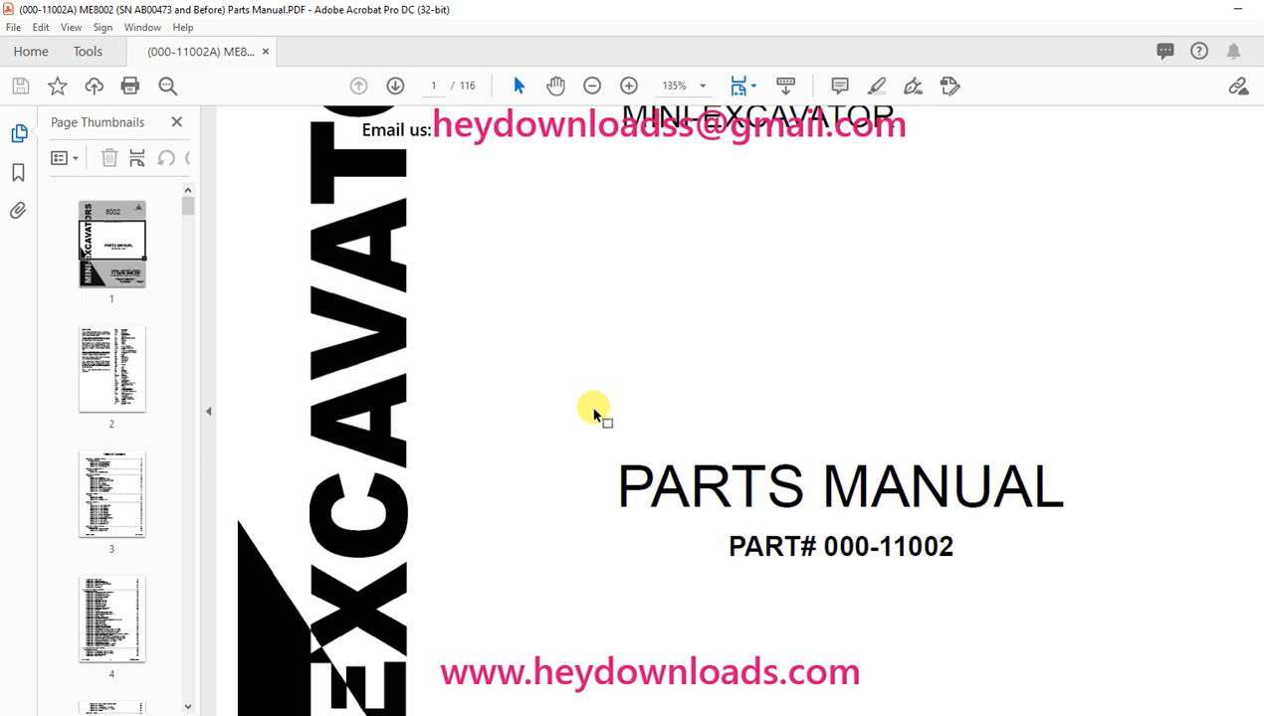
pyautogui.scroll(-3)
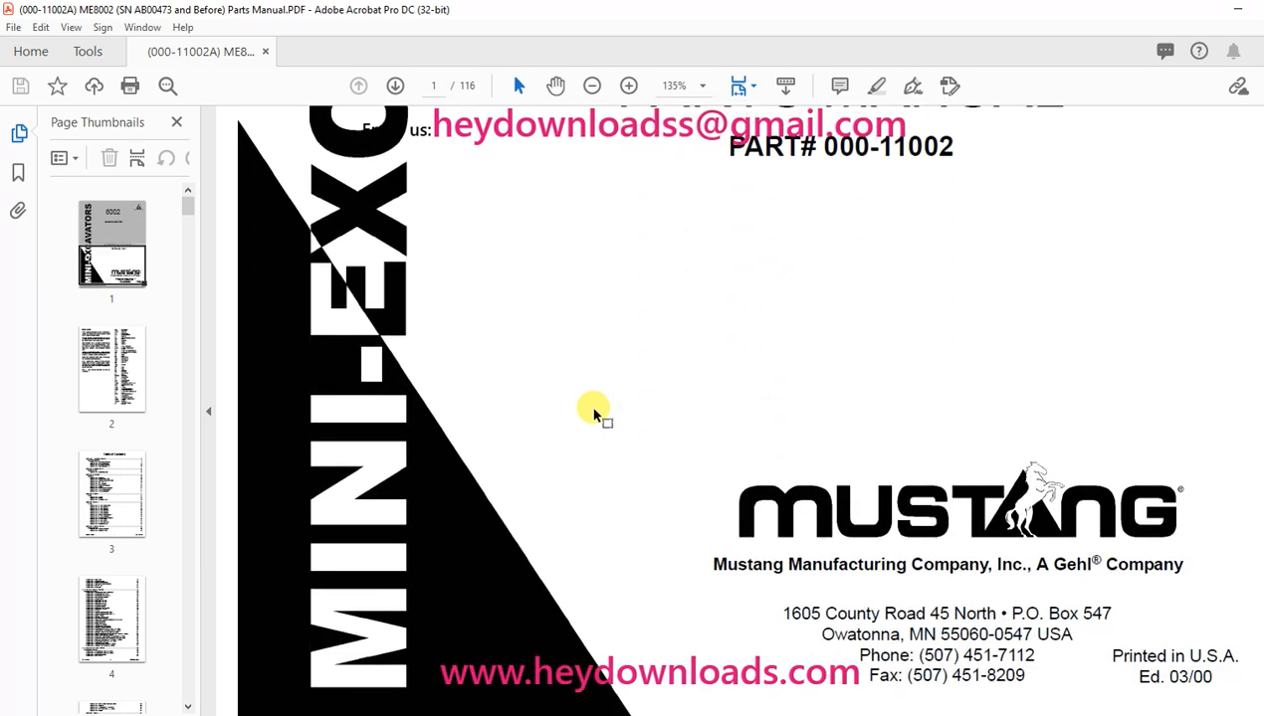
pyautogui.click(112, 398)
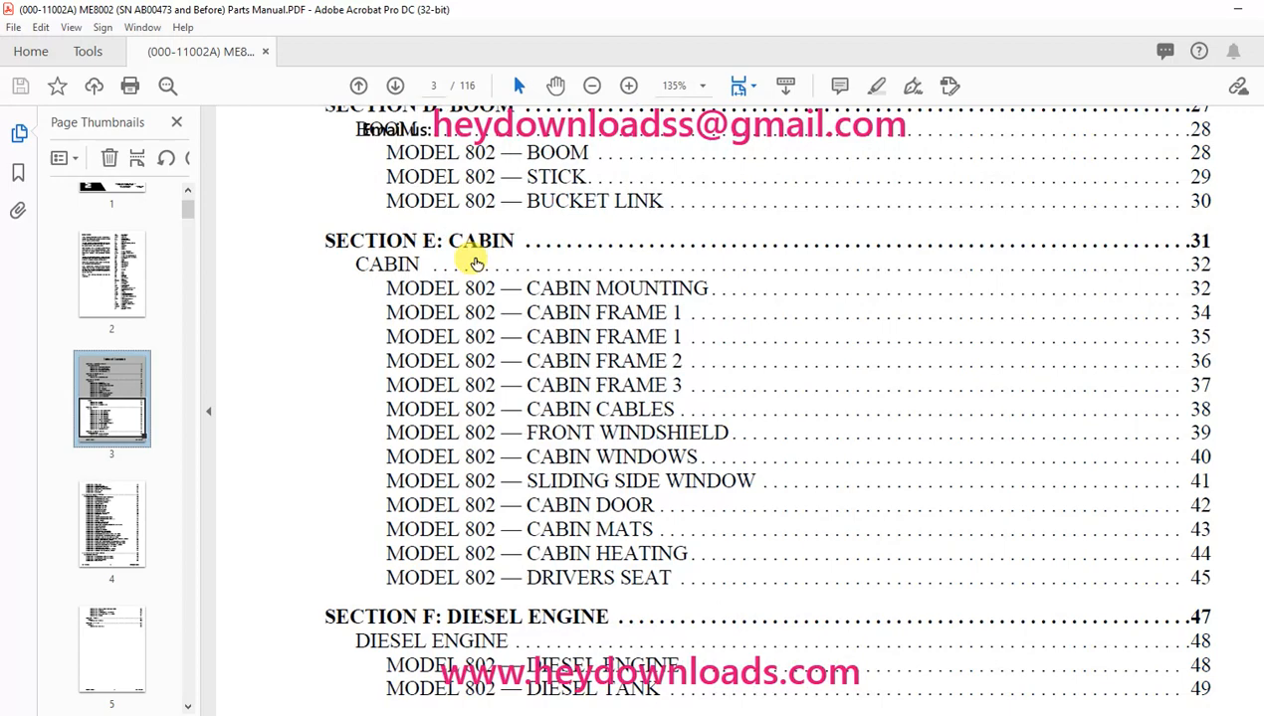
# Scroll from the table of contents on page 3 to the Section E: CABIN page.
pyautogui.click(112, 405)
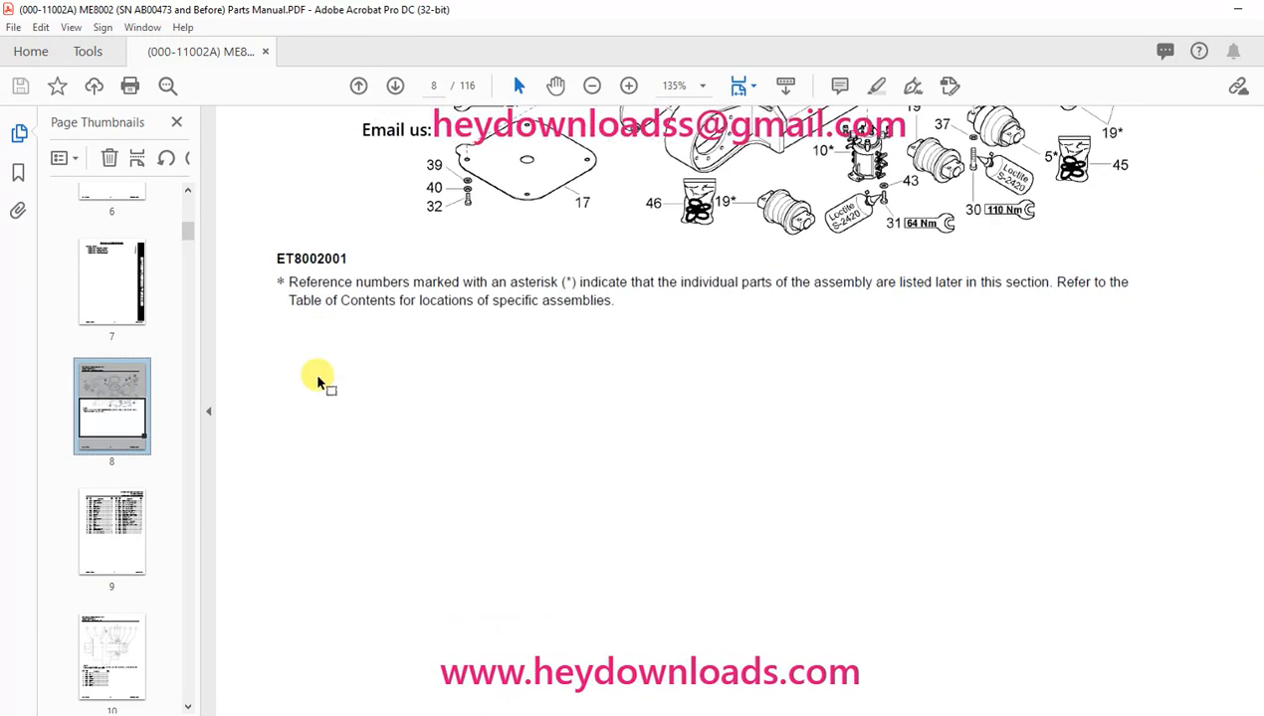
pyautogui.click(112, 421)
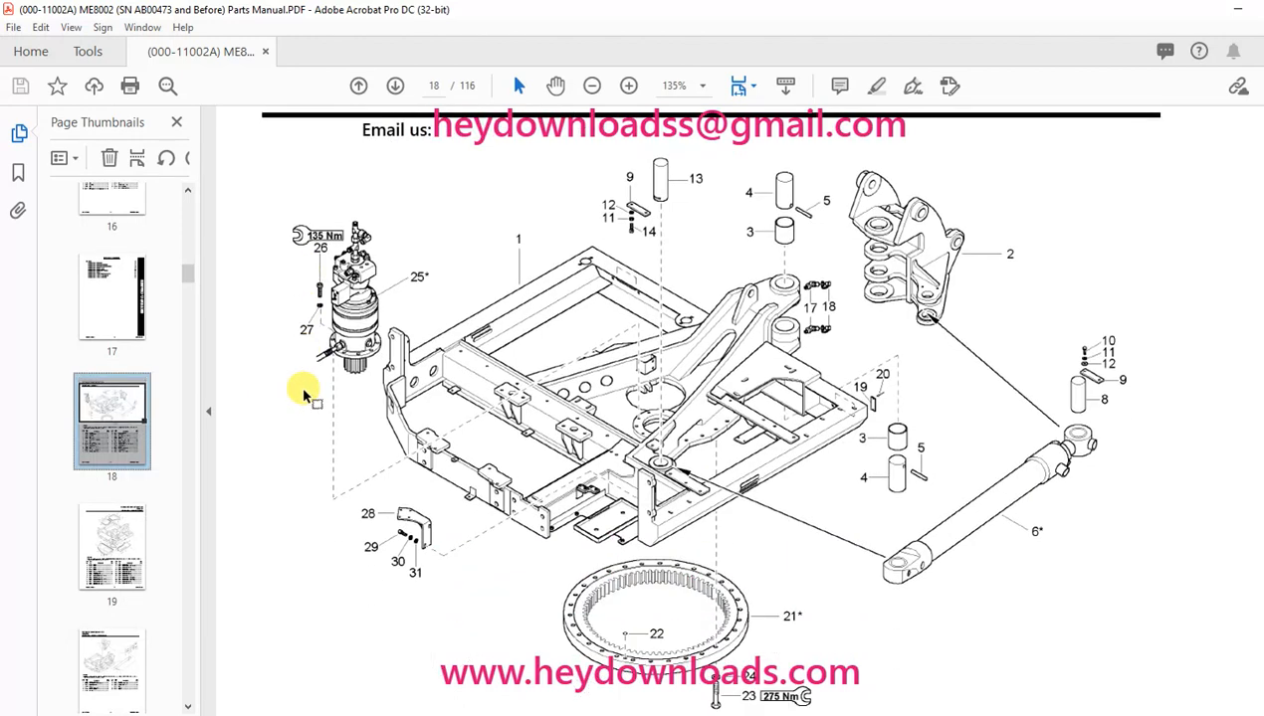
pyautogui.scroll(-3)
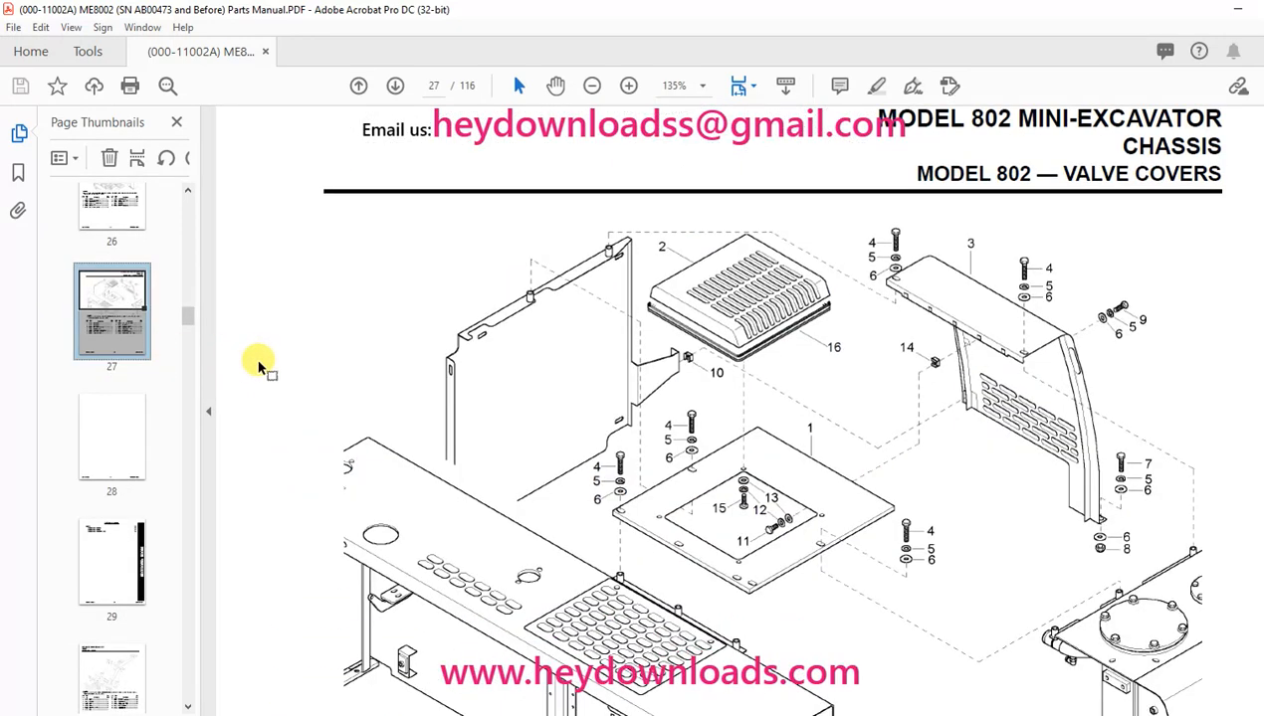
pyautogui.scroll(-3)
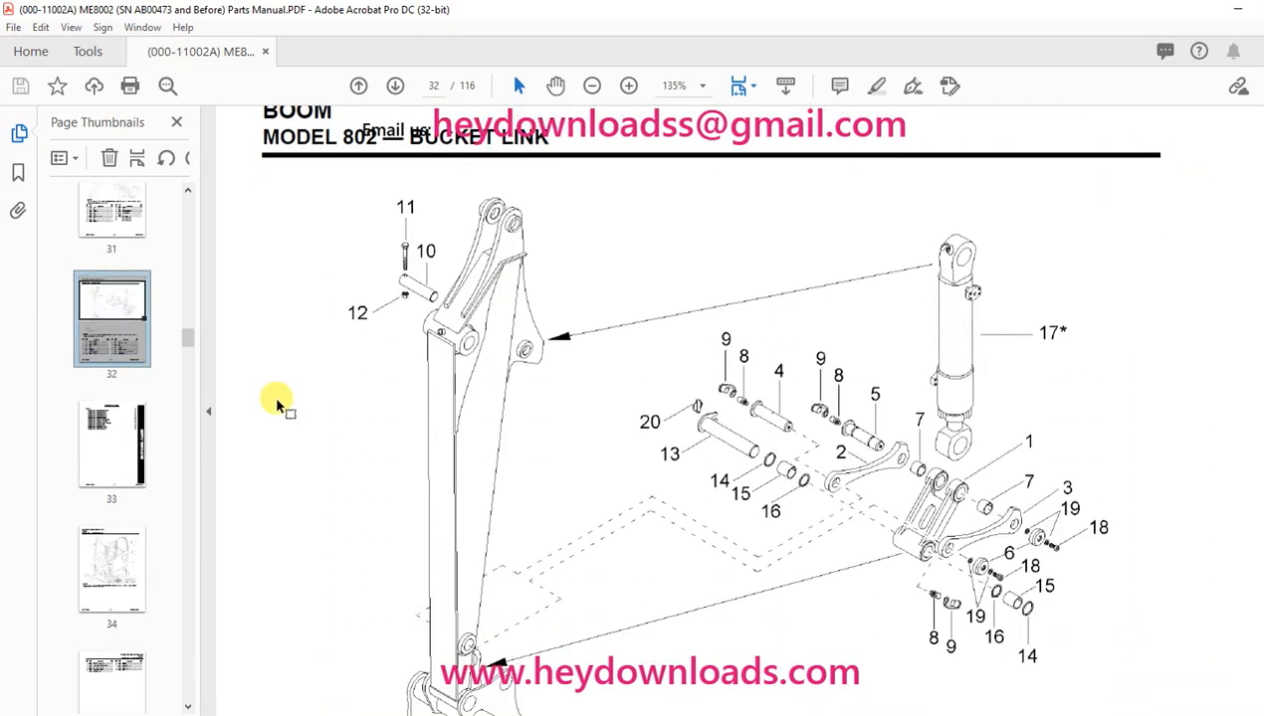
pyautogui.scroll(-3)
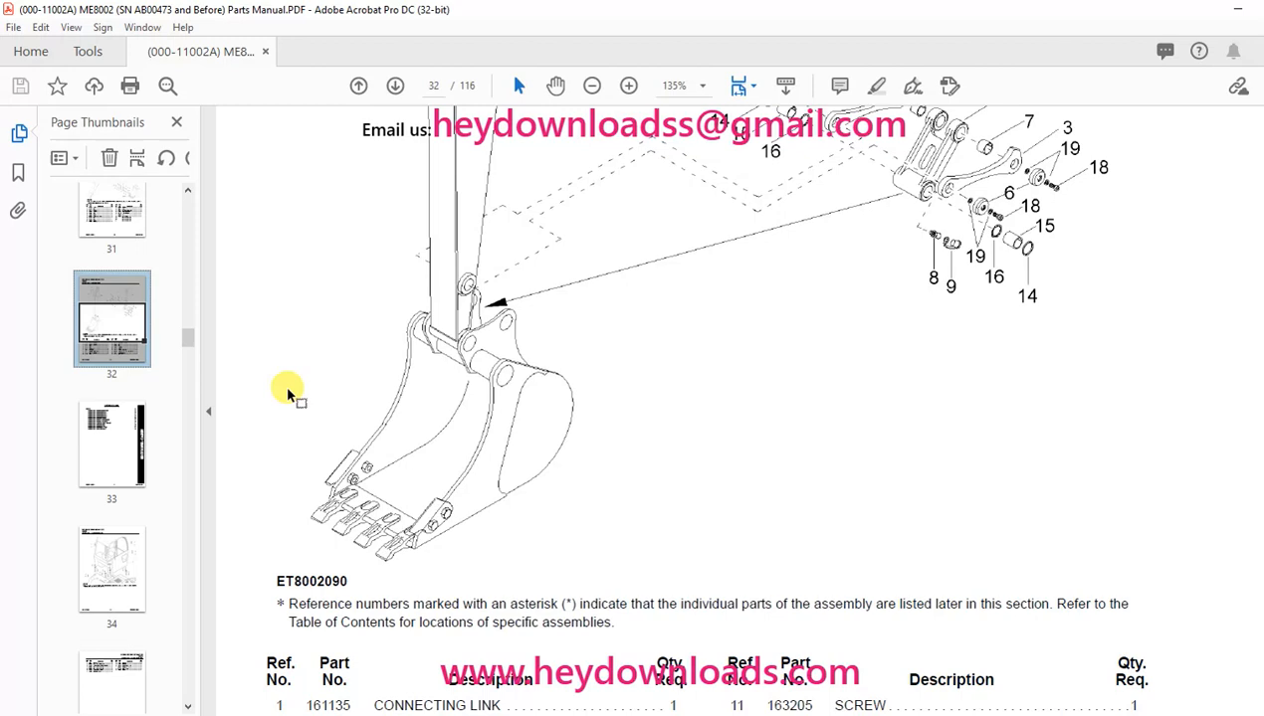
pyautogui.scroll(-3)
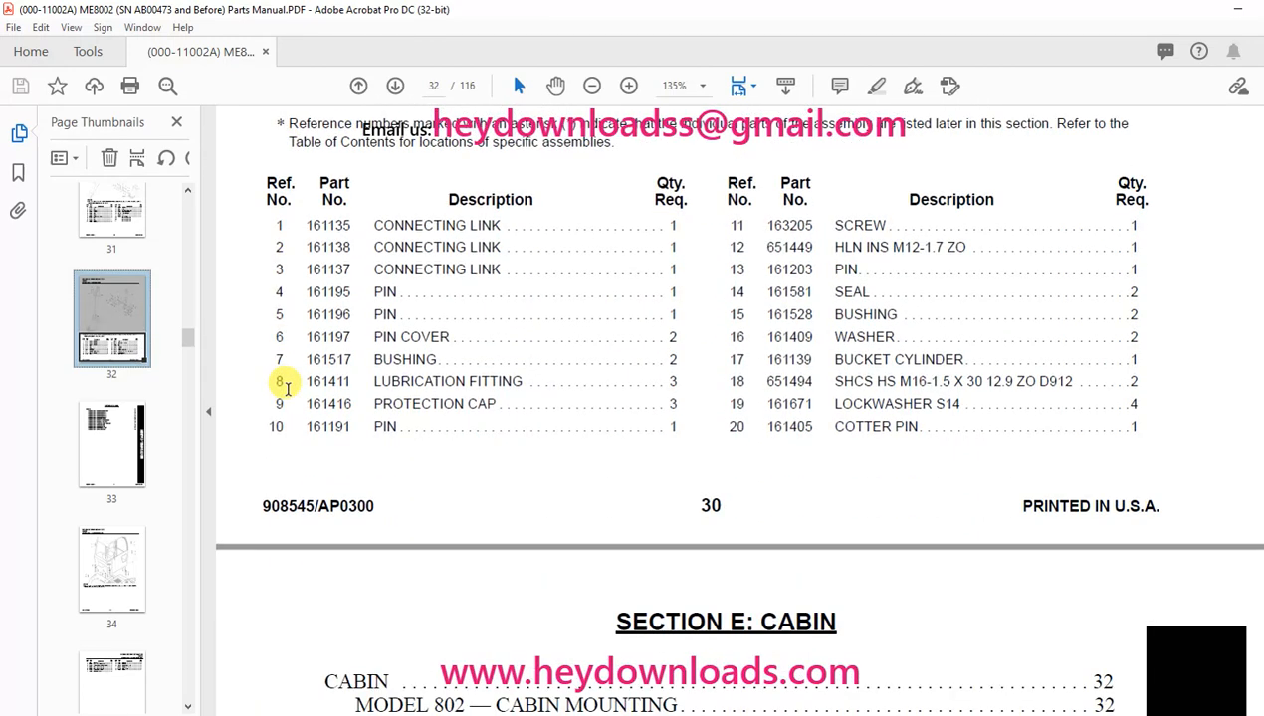
pyautogui.scroll(-3)
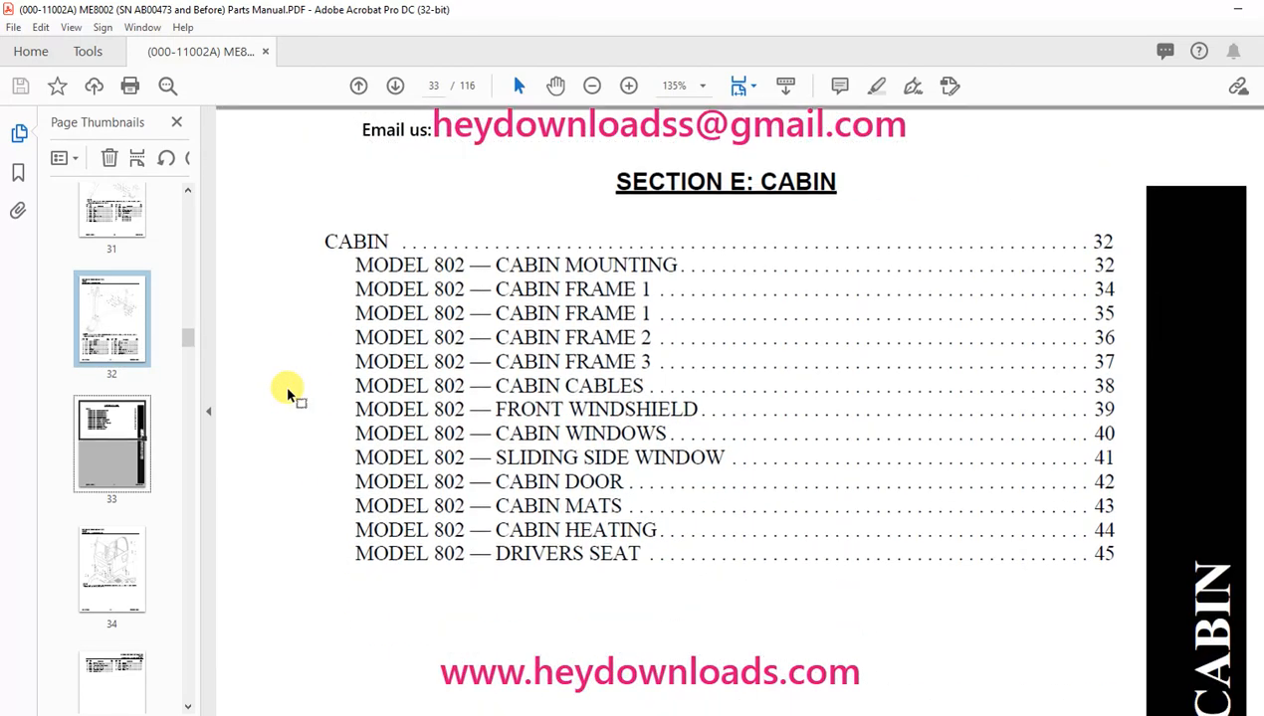
# Scroll past the cabin pages to the hydraulic hose diagram on page 90 of 116.
pyautogui.click(111, 423)
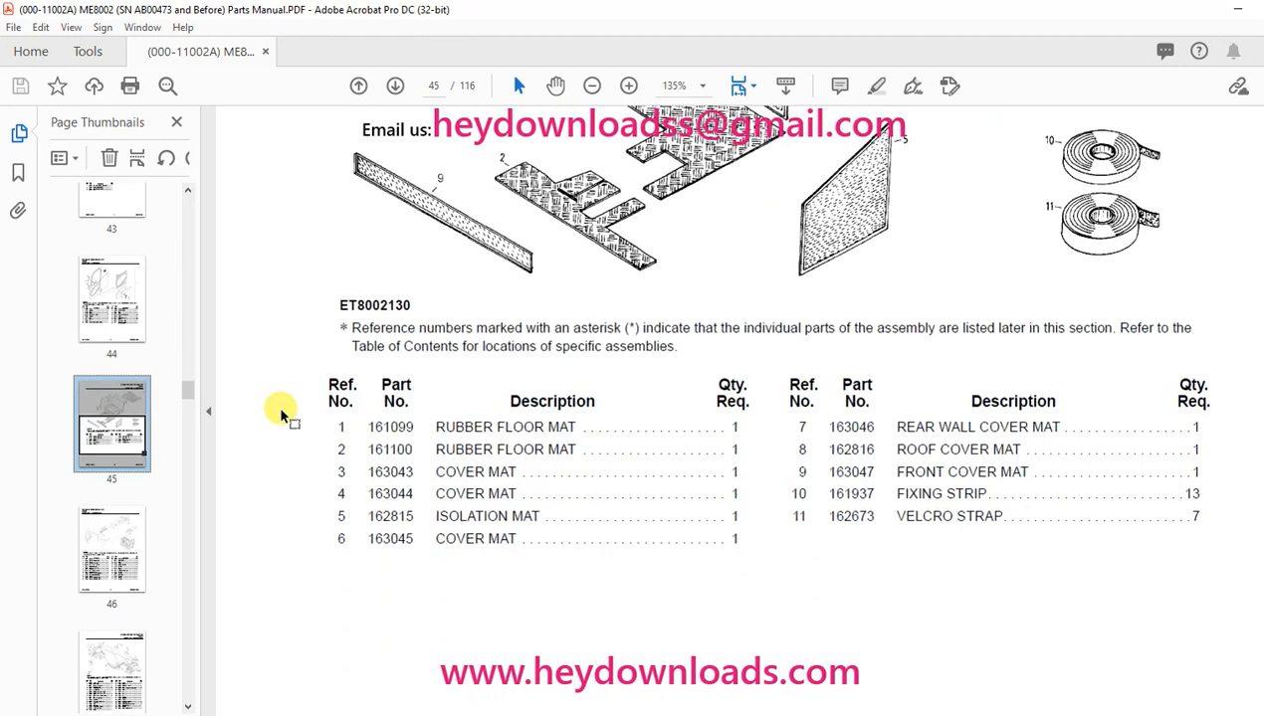
pyautogui.scroll(-3)
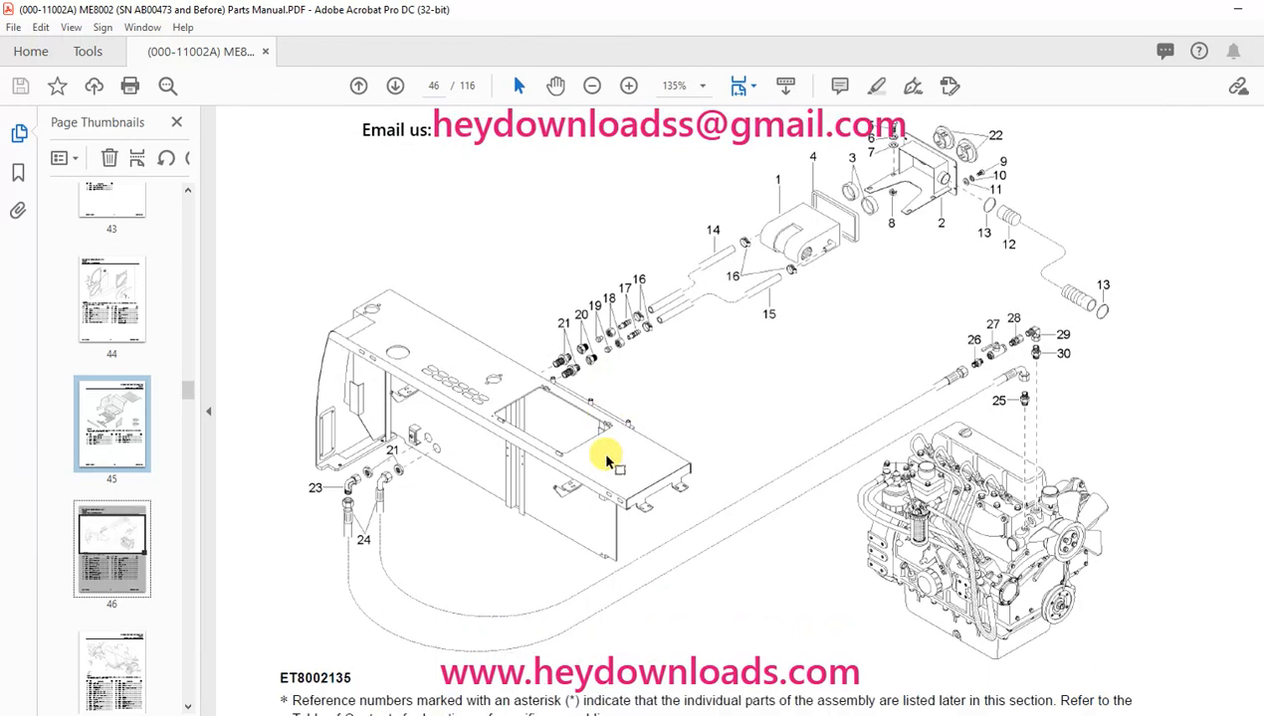
pyautogui.scroll(-3)
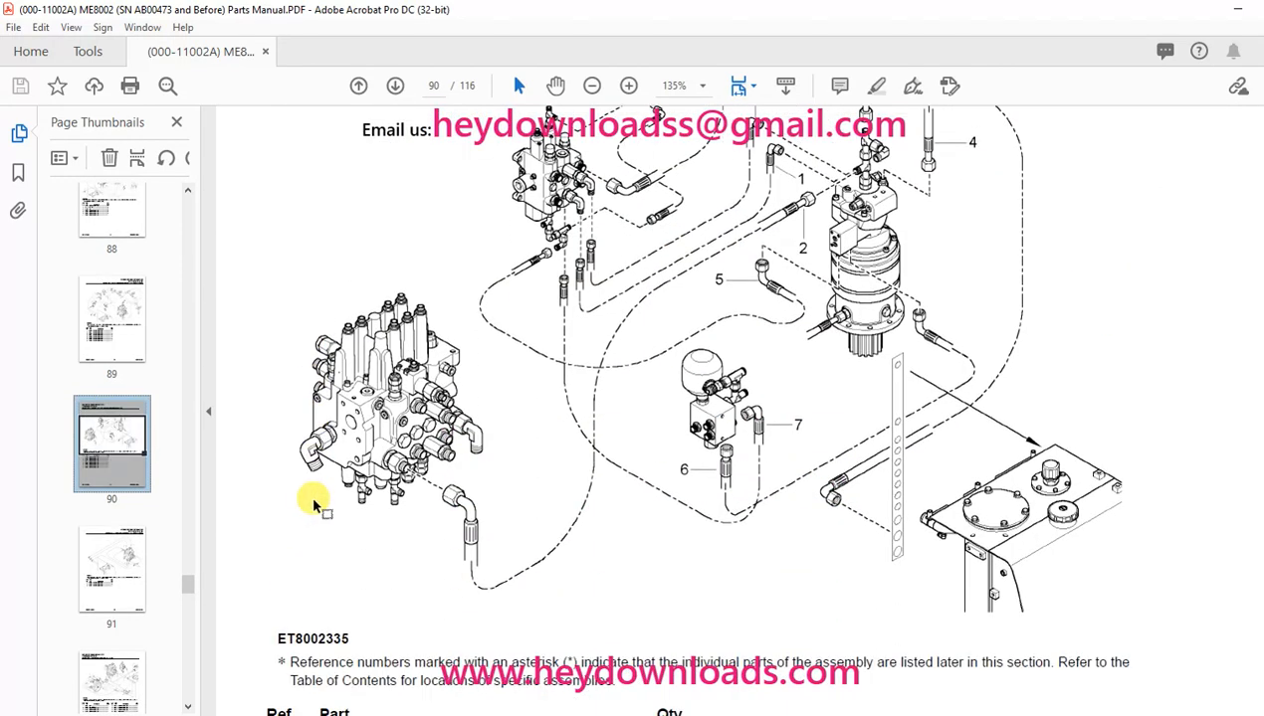
# Scroll through the hydraulic pump and boom installation pages after page 90.
pyautogui.scroll(-3)
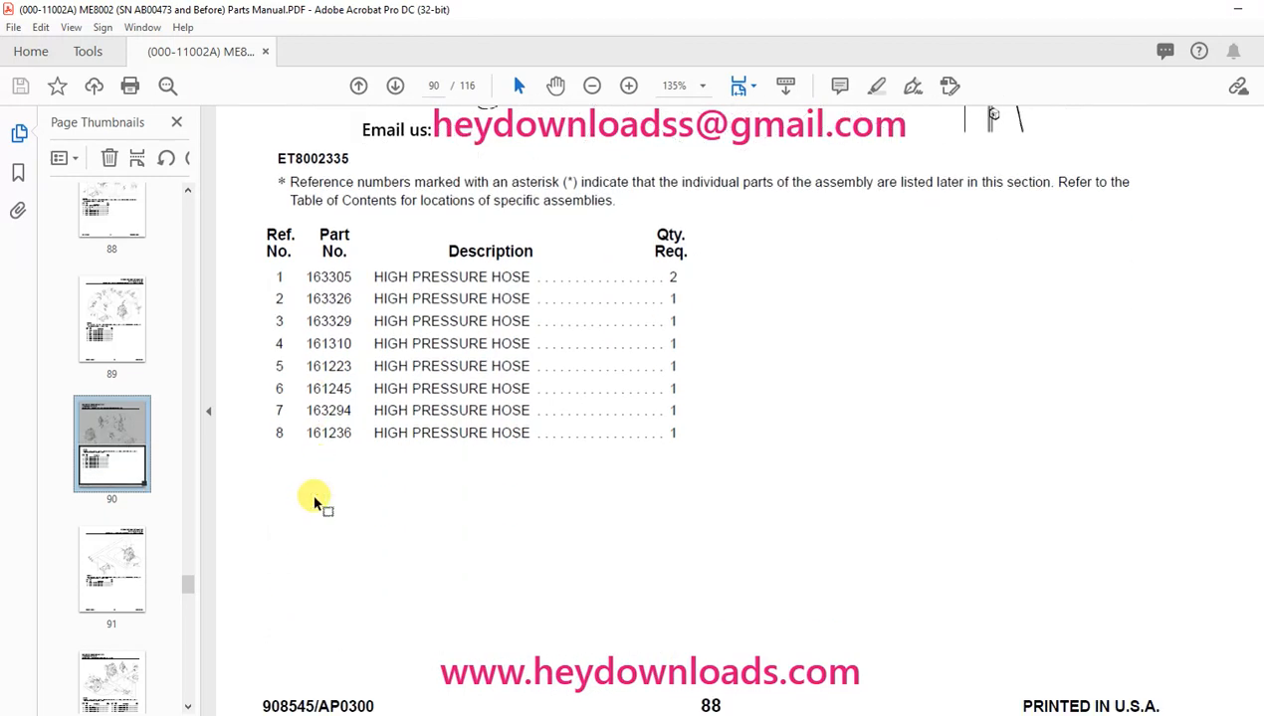
pyautogui.scroll(-3)
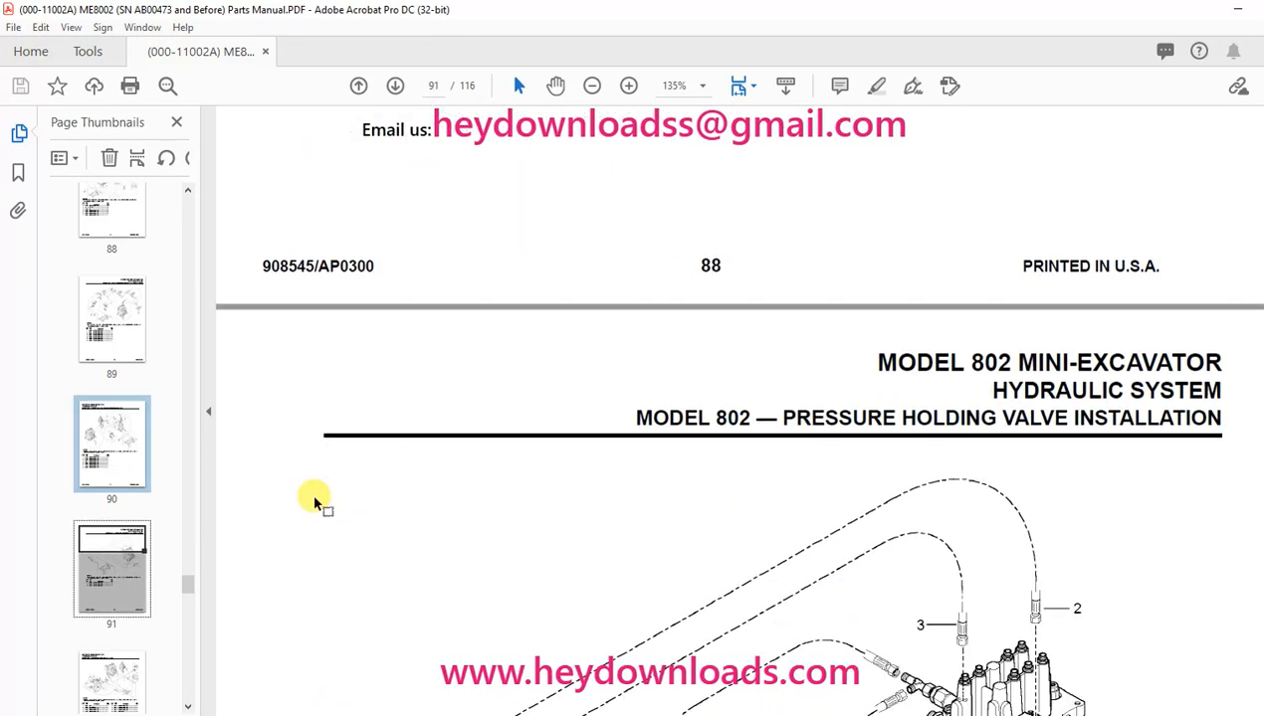
pyautogui.scroll(-3)
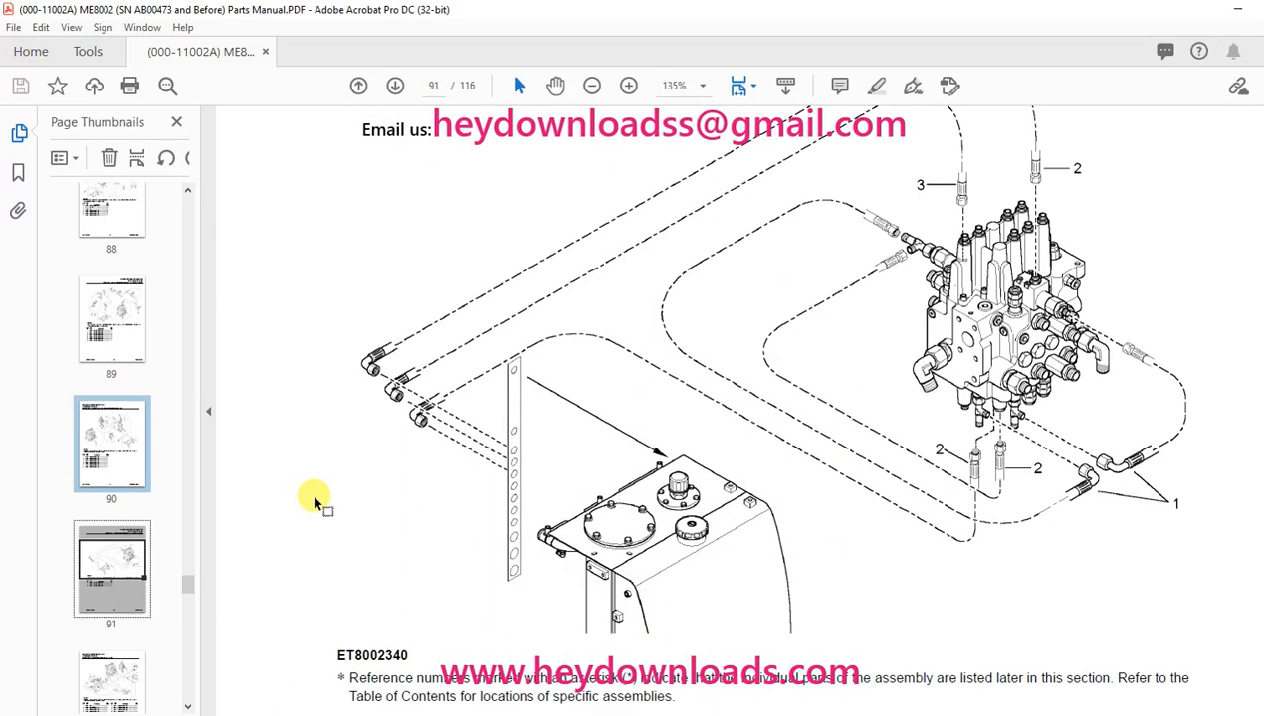
pyautogui.scroll(-3)
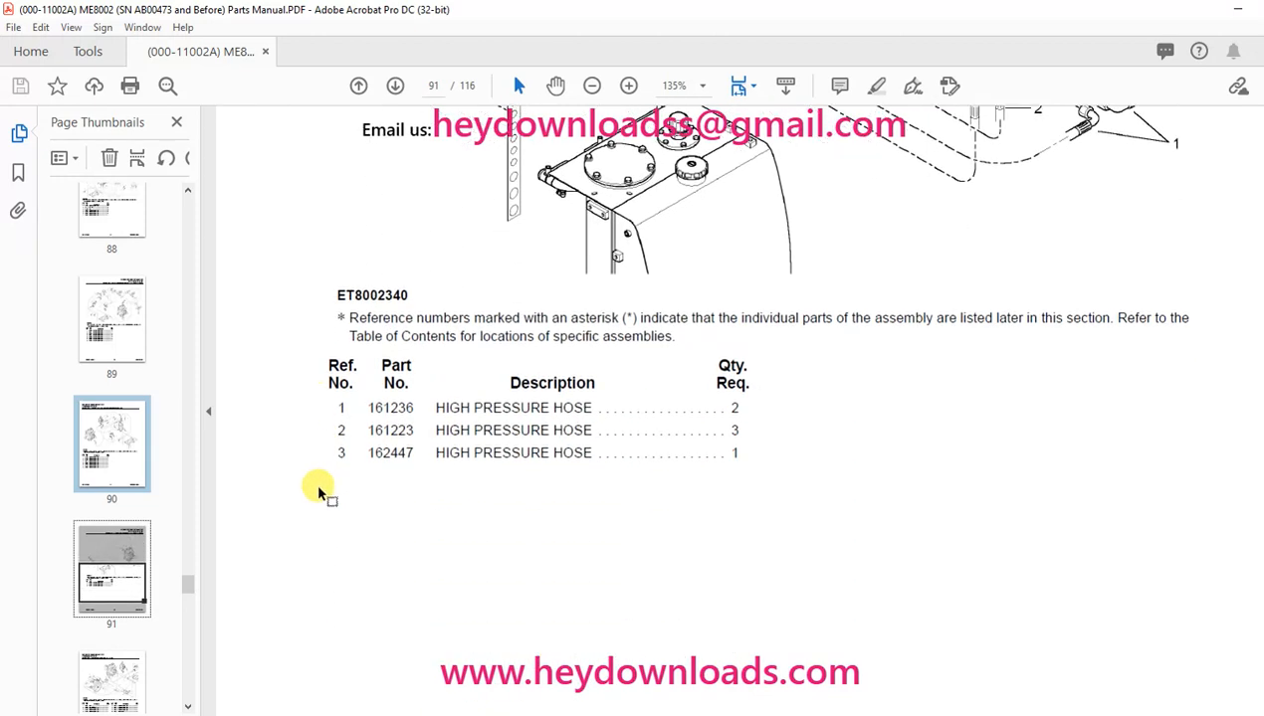
# Continue scrolling to the boom and bucket hose diagram on page 95.
pyautogui.click(395, 86)
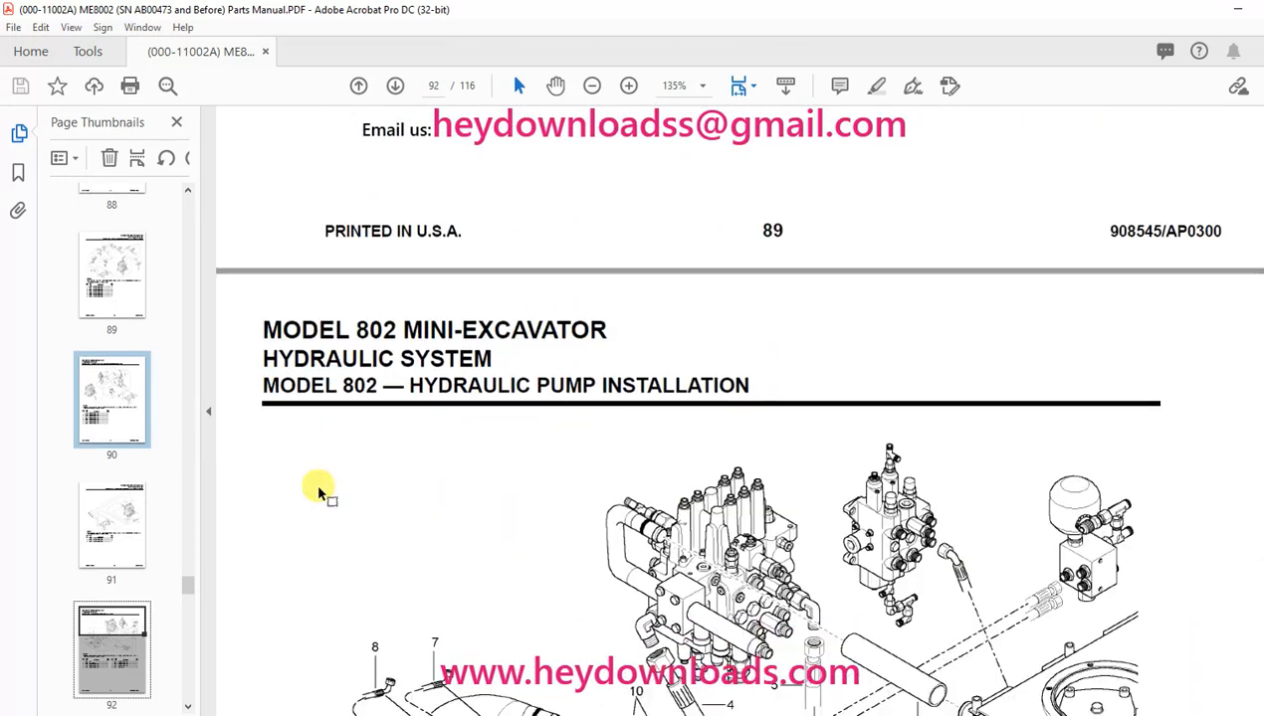
pyautogui.scroll(-3)
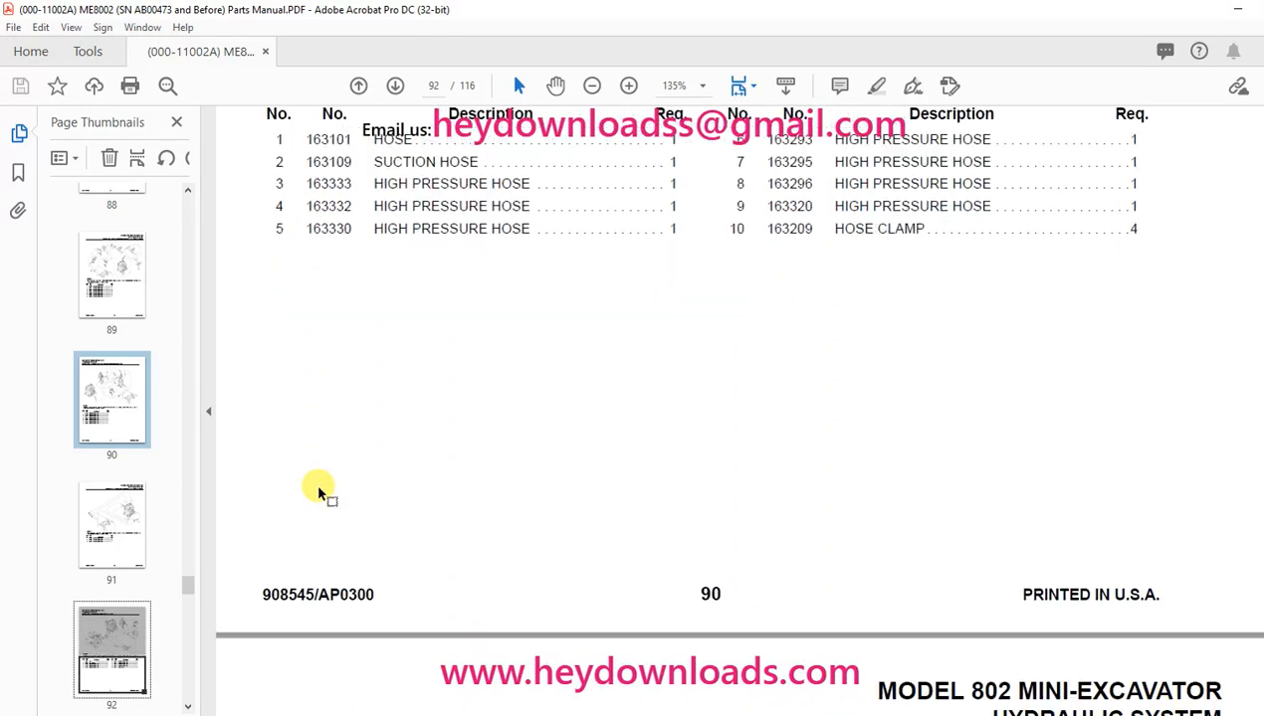
pyautogui.scroll(-3)
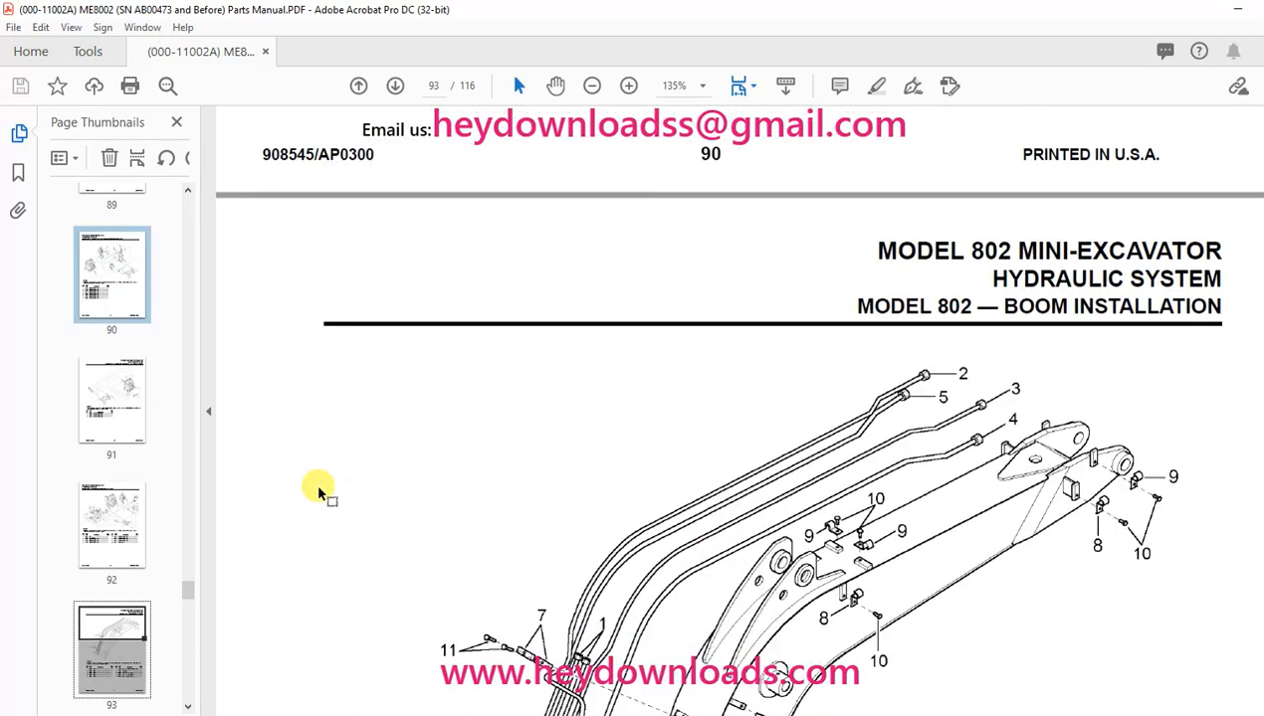
pyautogui.scroll(-3)
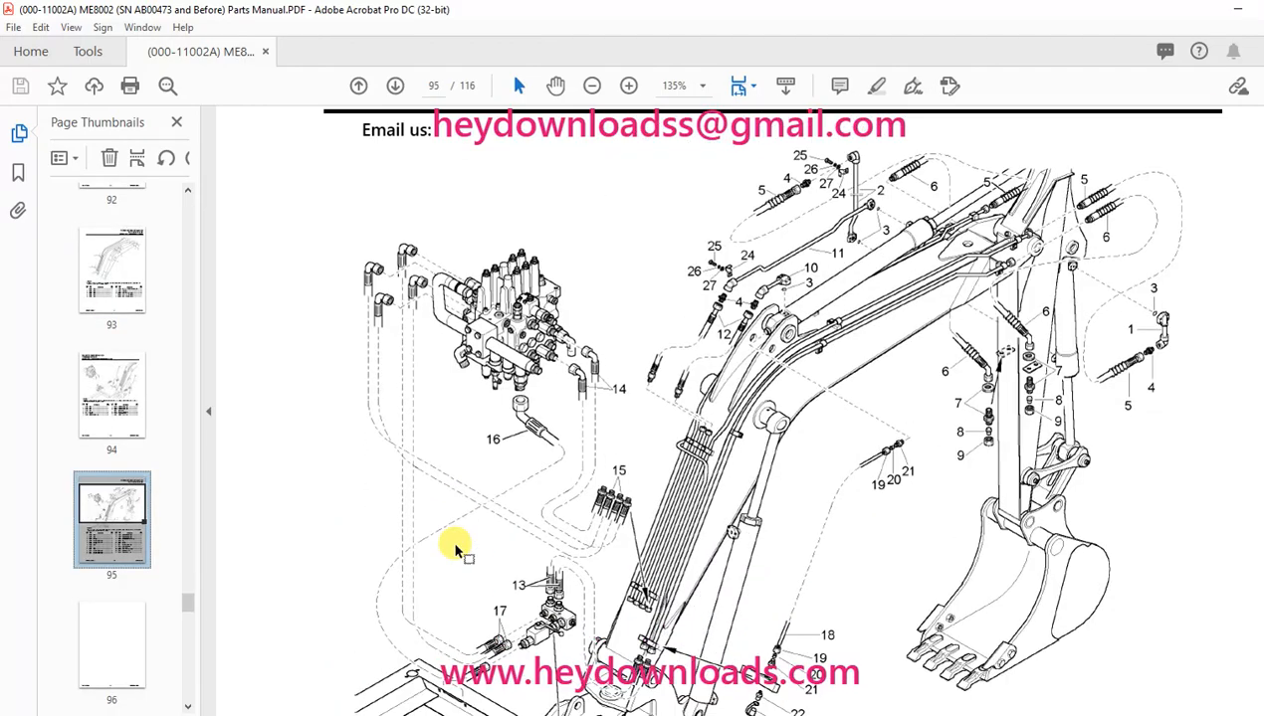